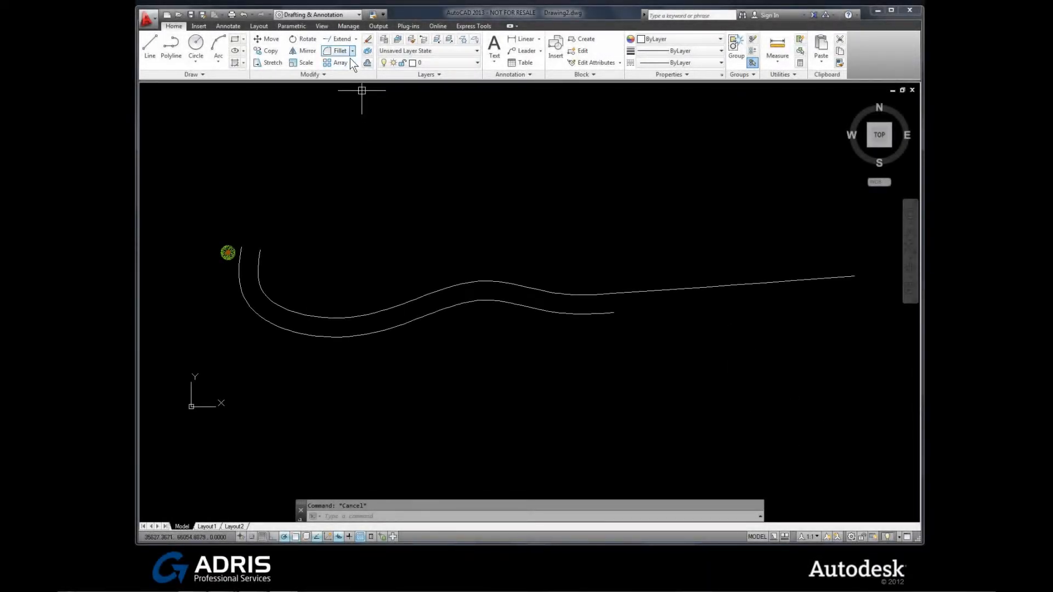
Create a Path Array of the tree block along the curved road edge and close the array
left_click(340, 63)
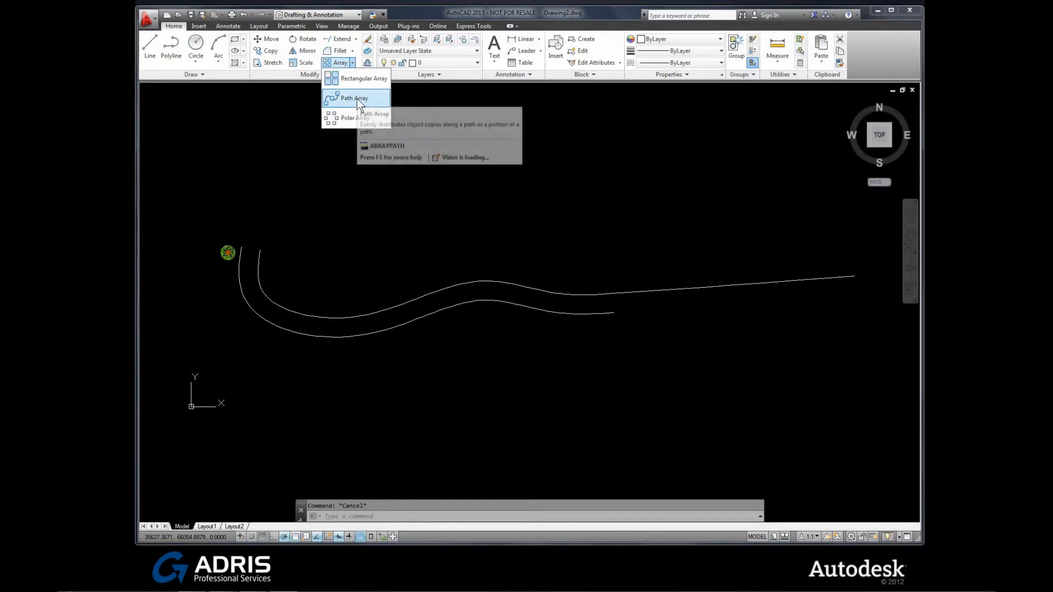
mouse_move(352, 97)
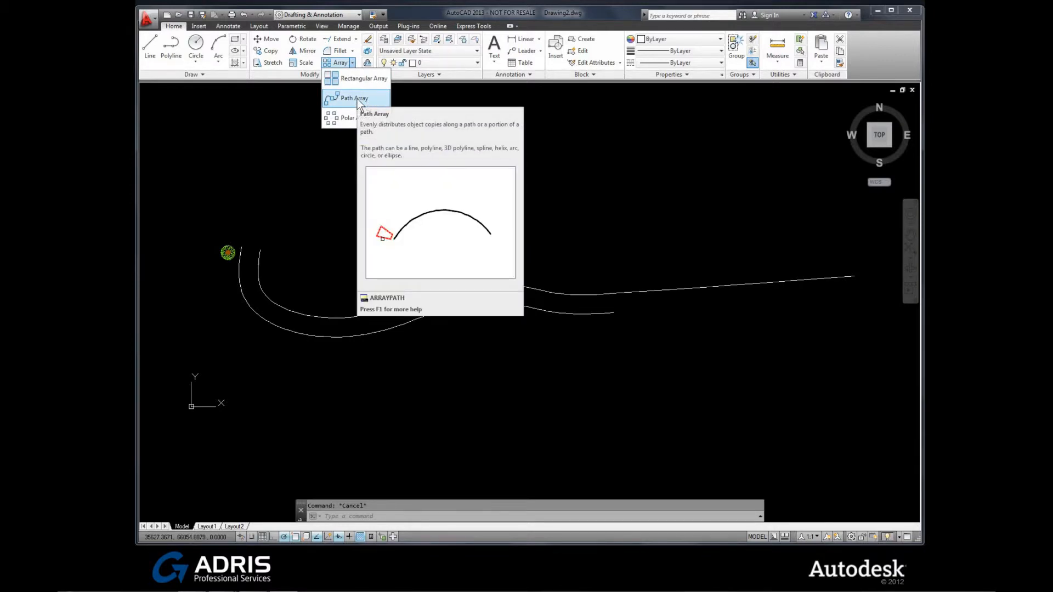
left_click(352, 98)
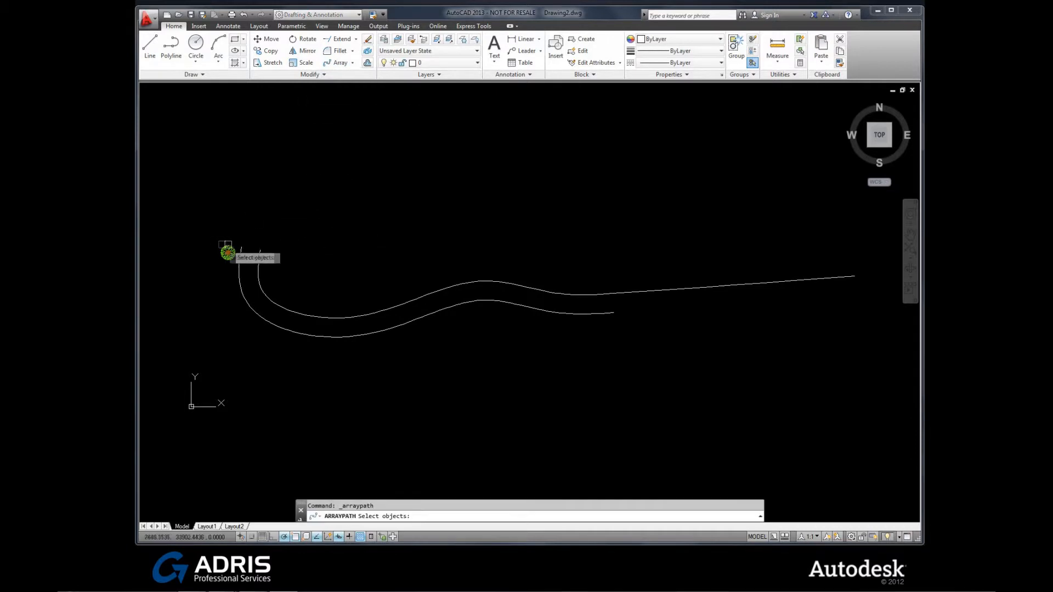
left_click(237, 256)
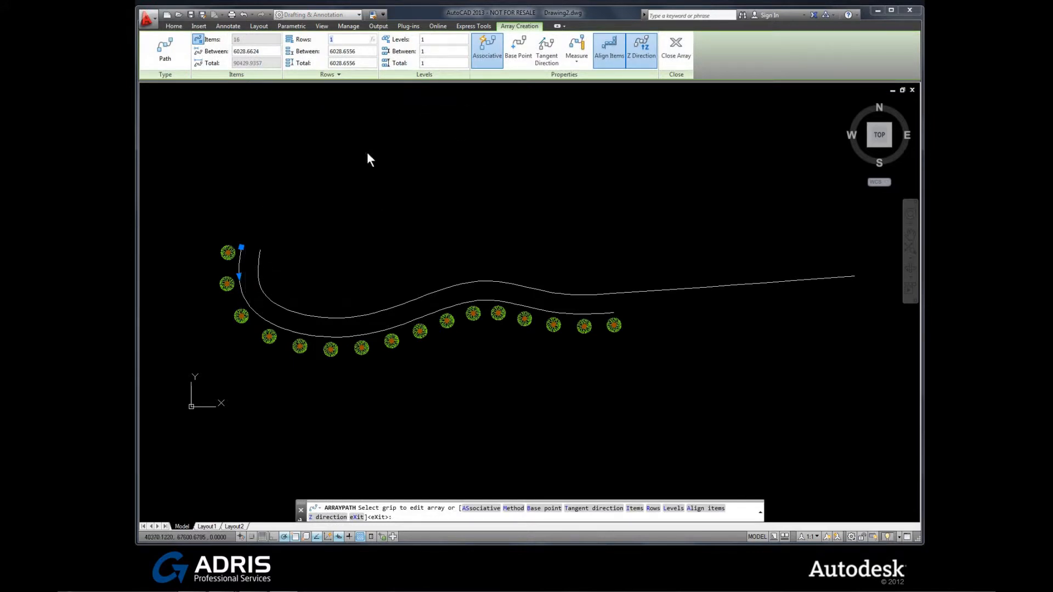
left_click(349, 39)
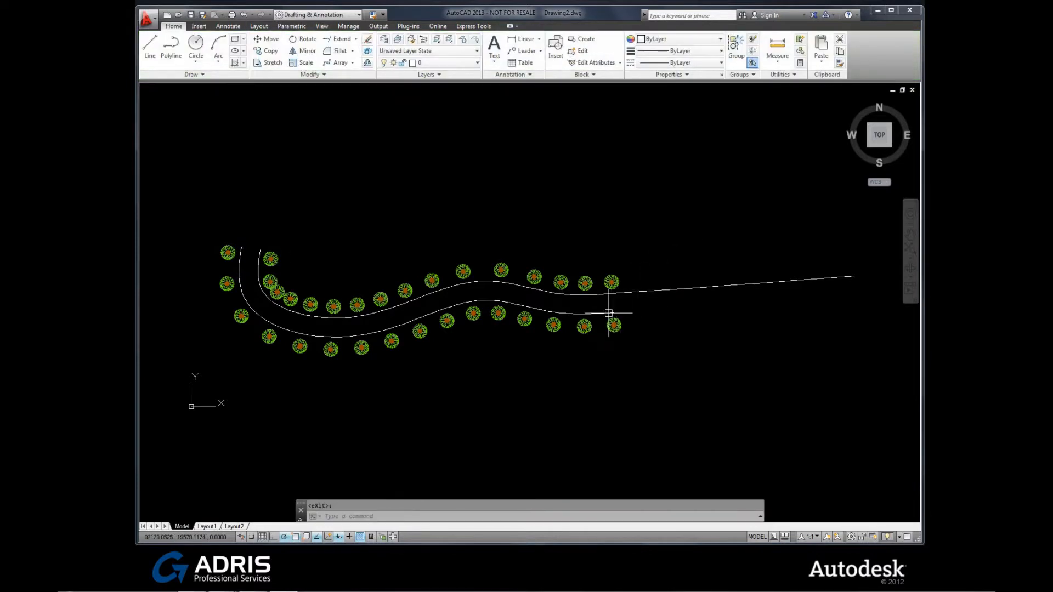
mouse_move(804, 300)
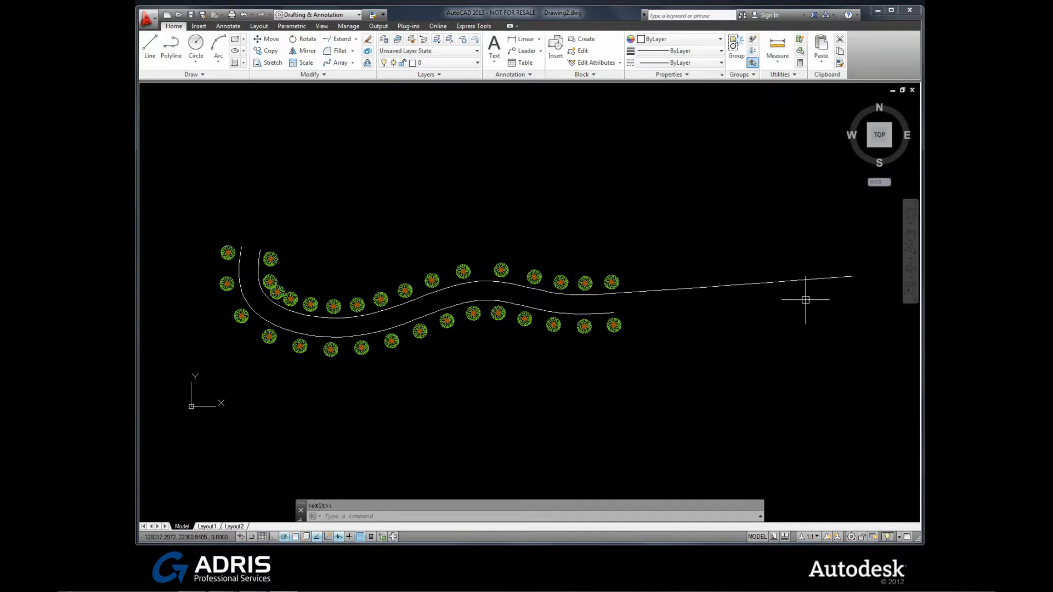
mouse_move(602, 313)
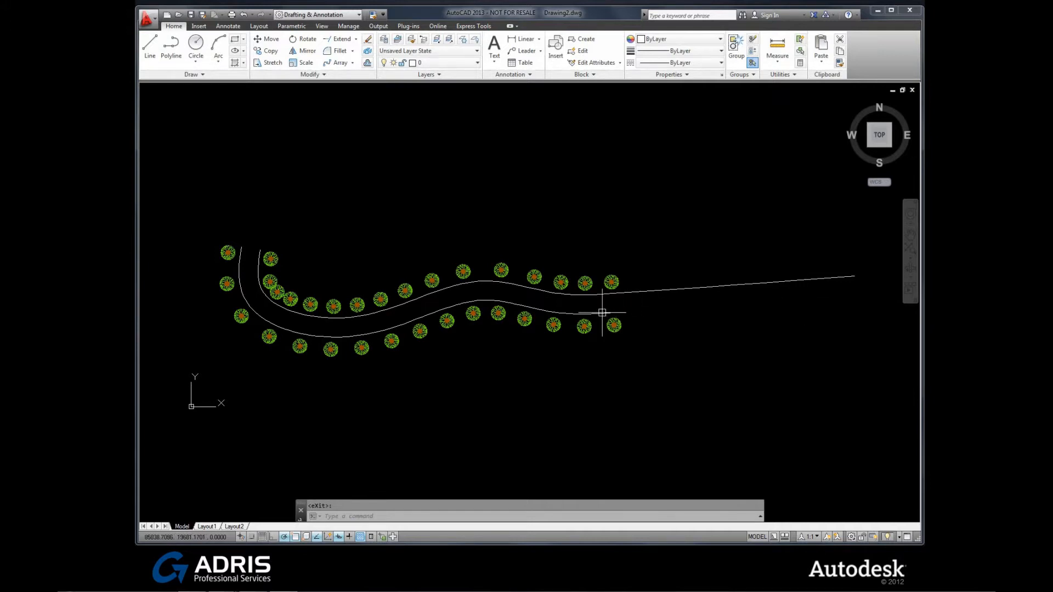
Edit a vertex of the array path via its grip menu (Stretch/Add Vertex)
right_click(602, 312)
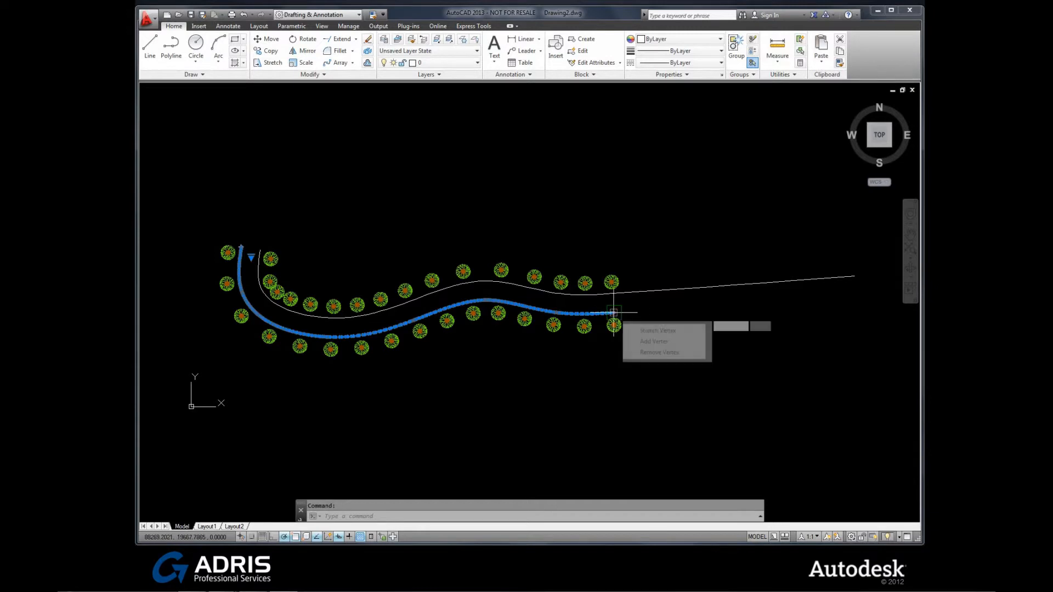
left_click(657, 330)
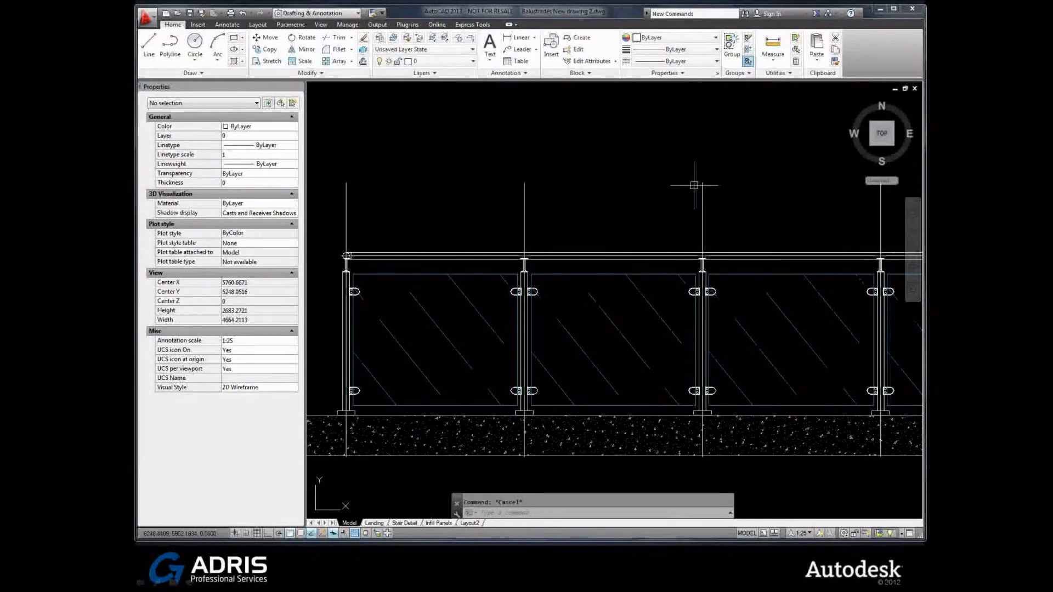
mouse_move(706, 197)
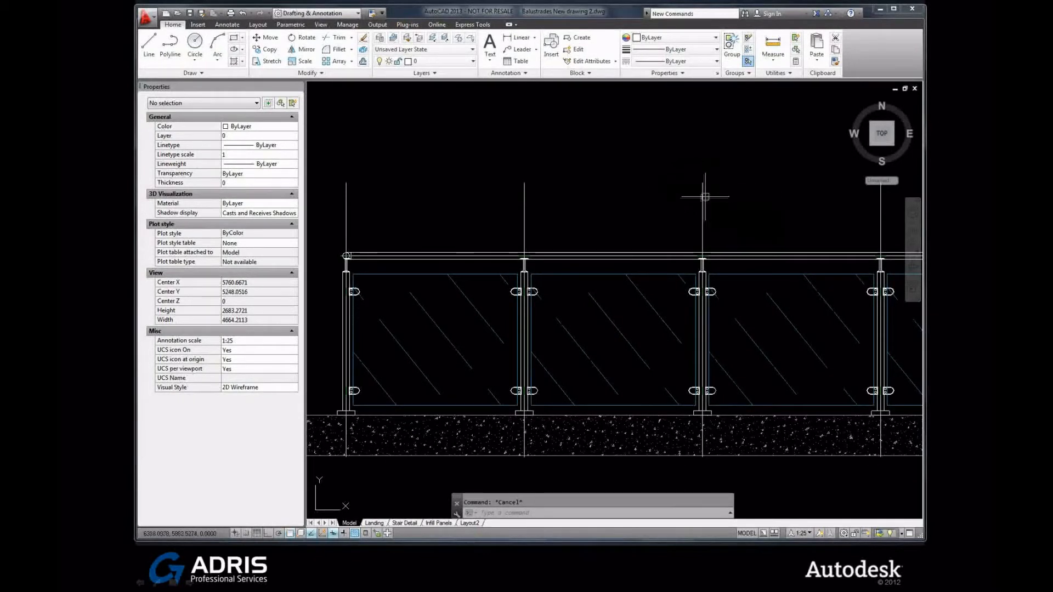
mouse_move(703, 197)
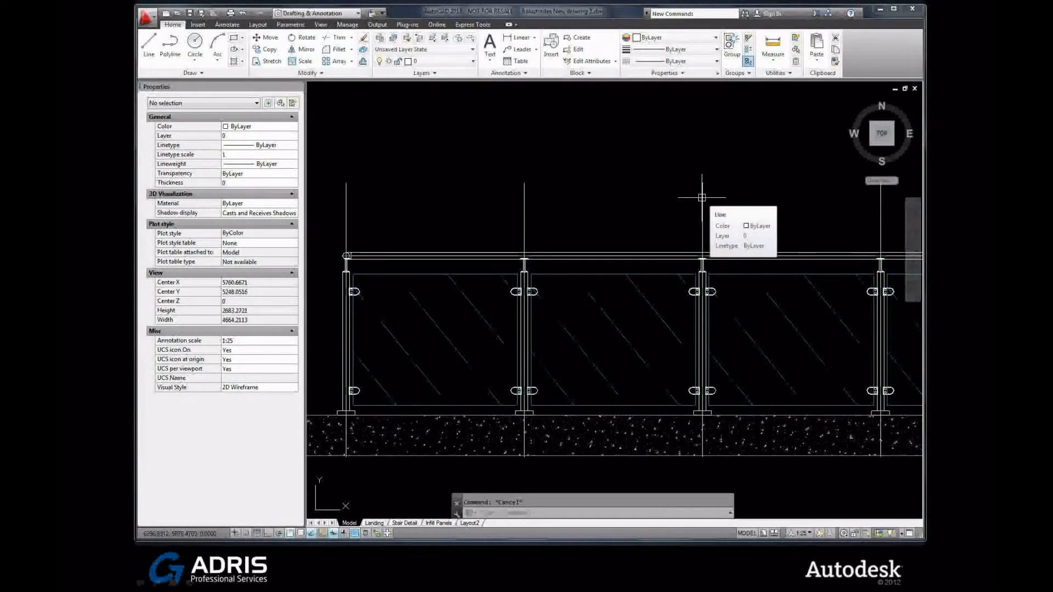
Select Similar on one vertical line to grab all 25 centre lines and check their layer in Properties
right_click(702, 196)
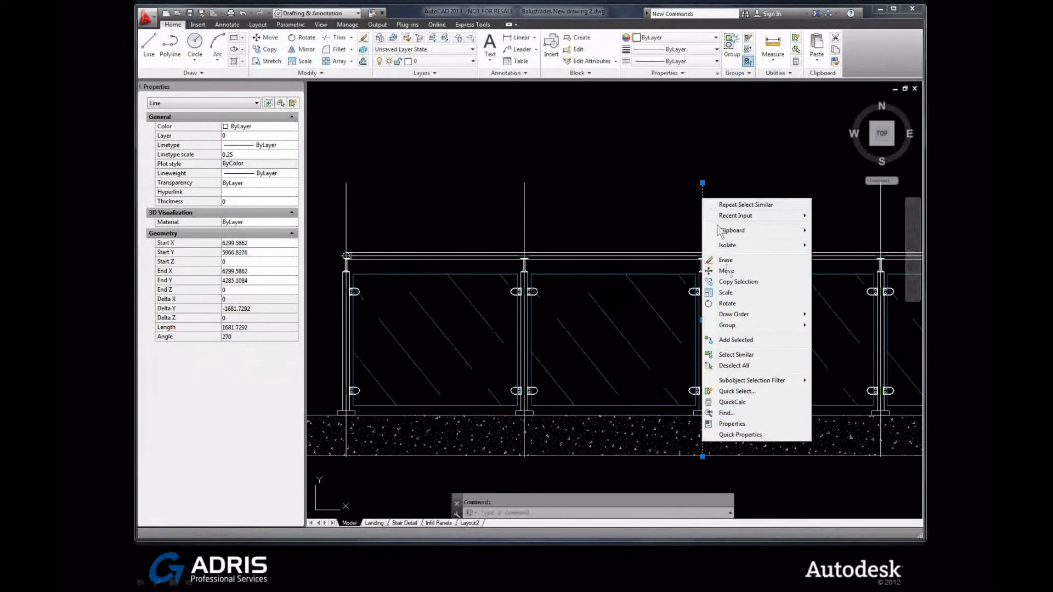
left_click(737, 355)
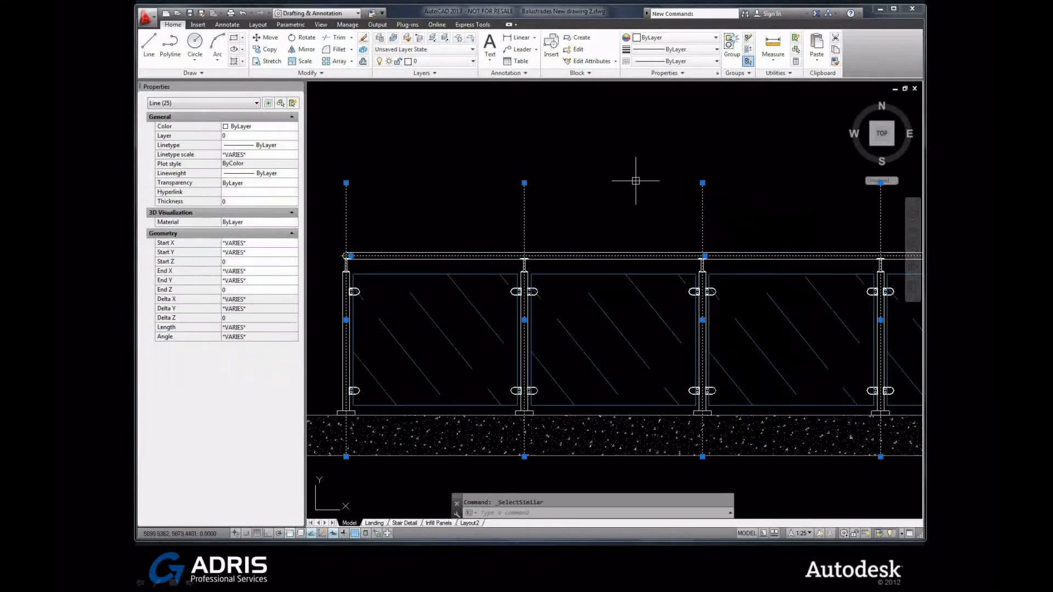
mouse_move(403, 185)
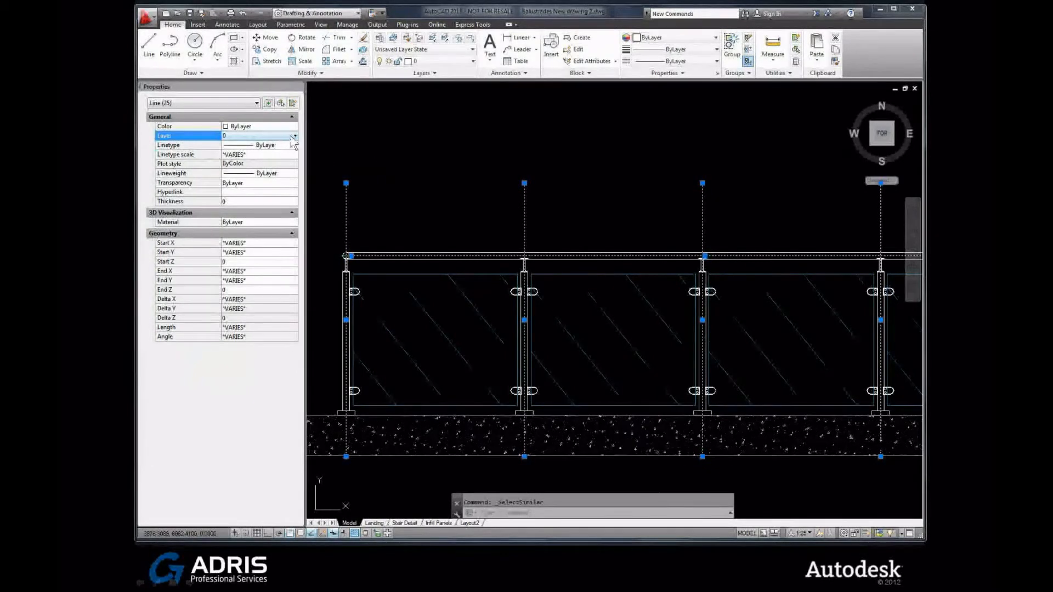
left_click(294, 136)
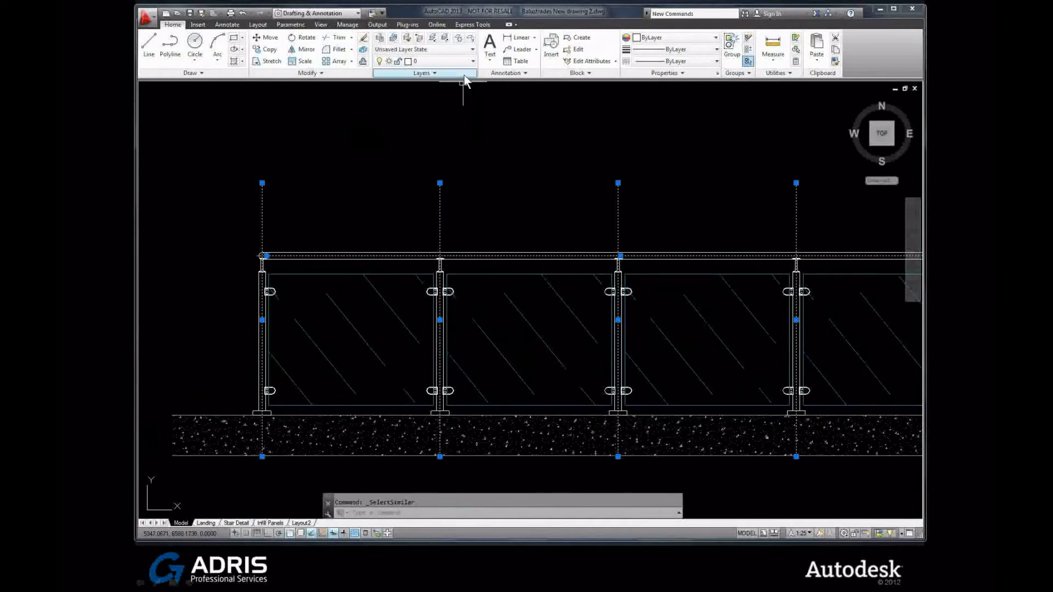
Assign the 25 selected vertical lines to the Center layer so they show dash-dot green
left_click(471, 61)
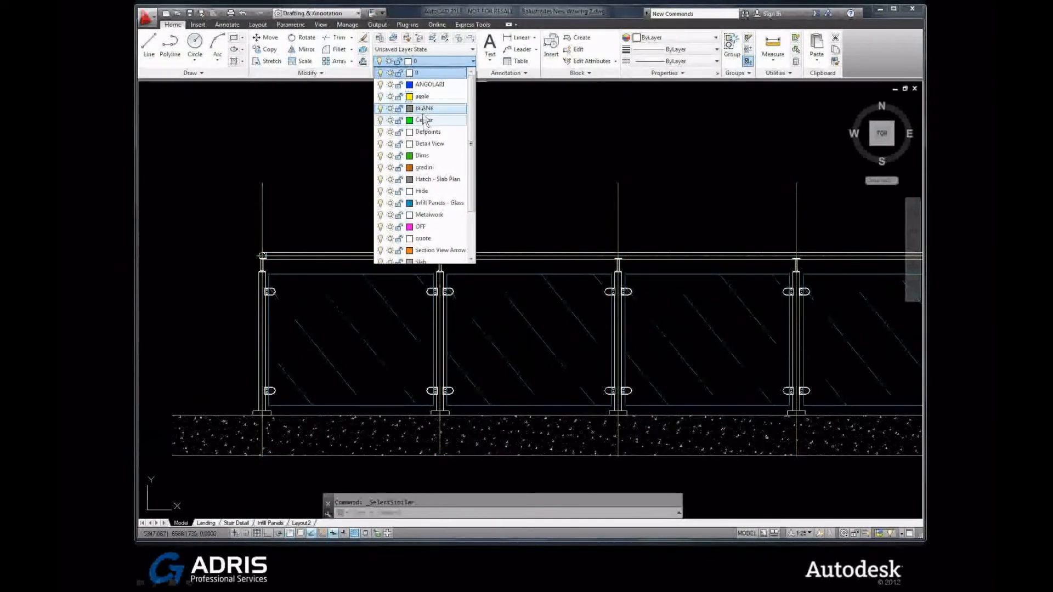
left_click(424, 120)
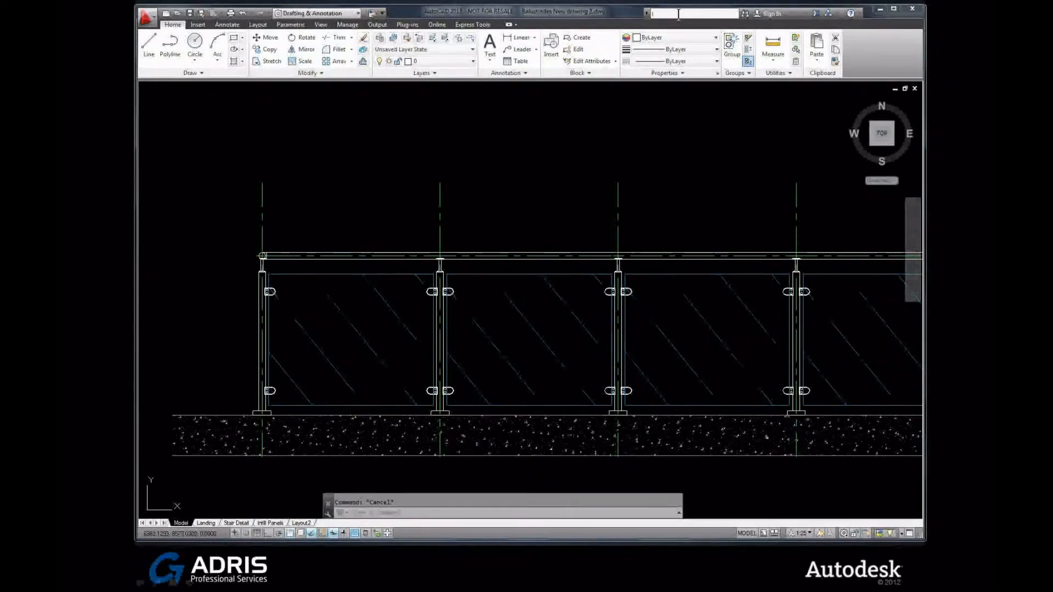
Search InfoCenter for 'array', open the ARRAY help topic and scroll to its list of prompts
type("array")
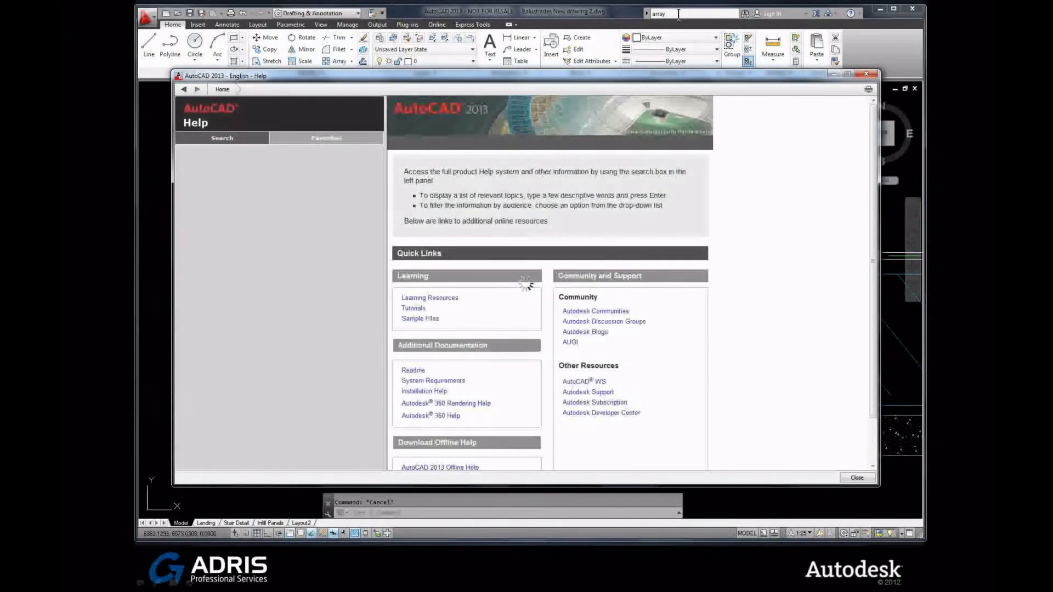
left_click(221, 138)
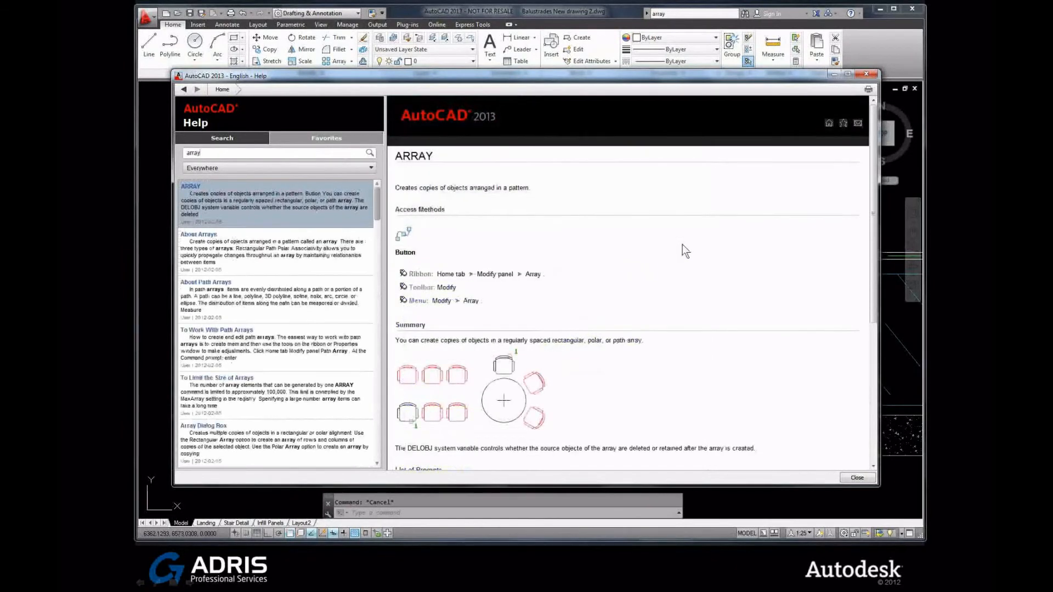
mouse_move(848, 200)
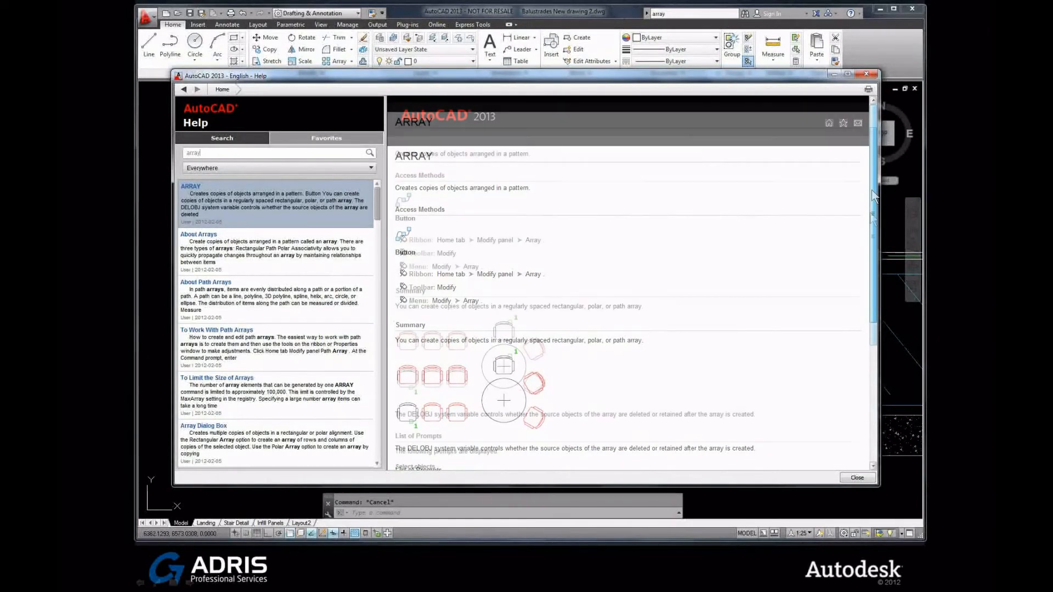
scroll("down", 3)
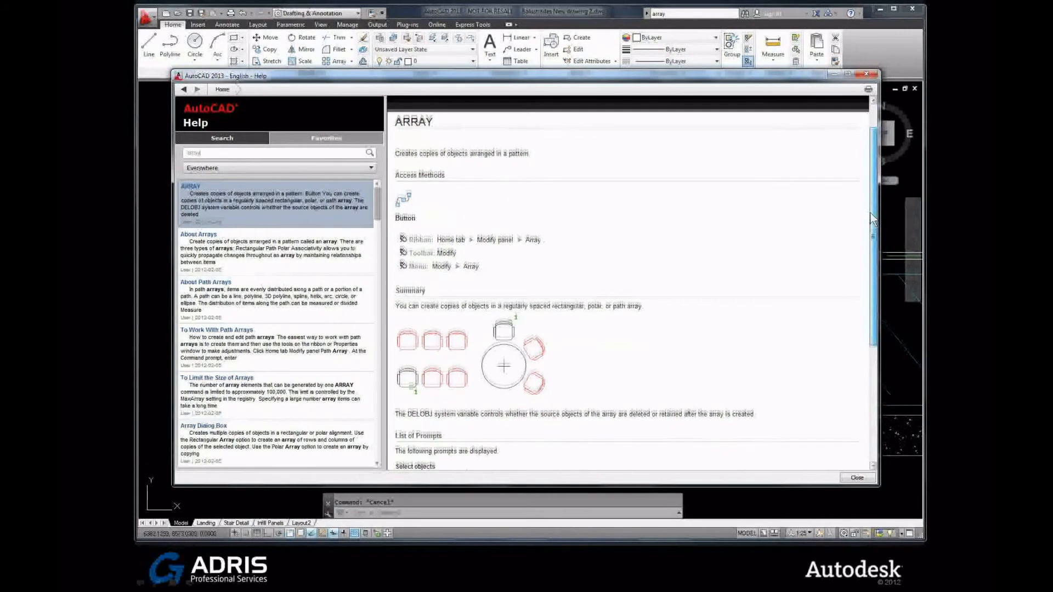
scroll("down", 3)
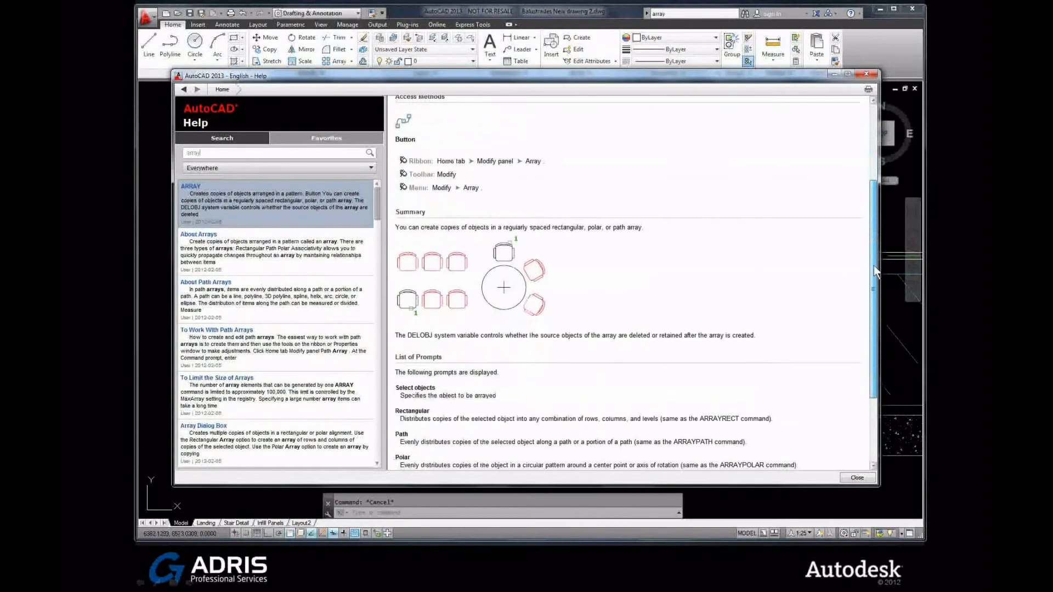
scroll("down", 3)
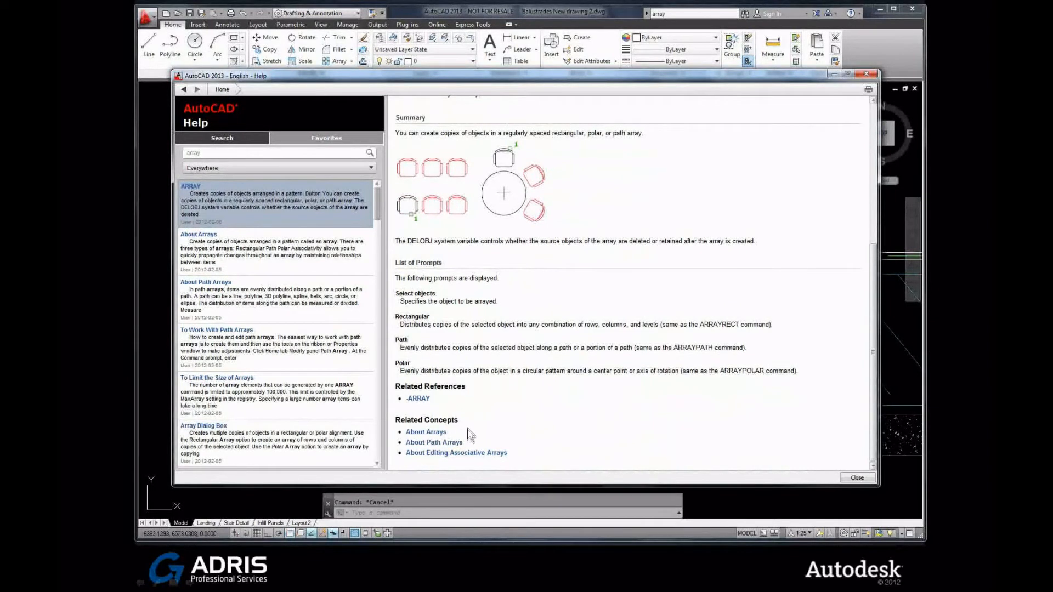
mouse_move(535, 442)
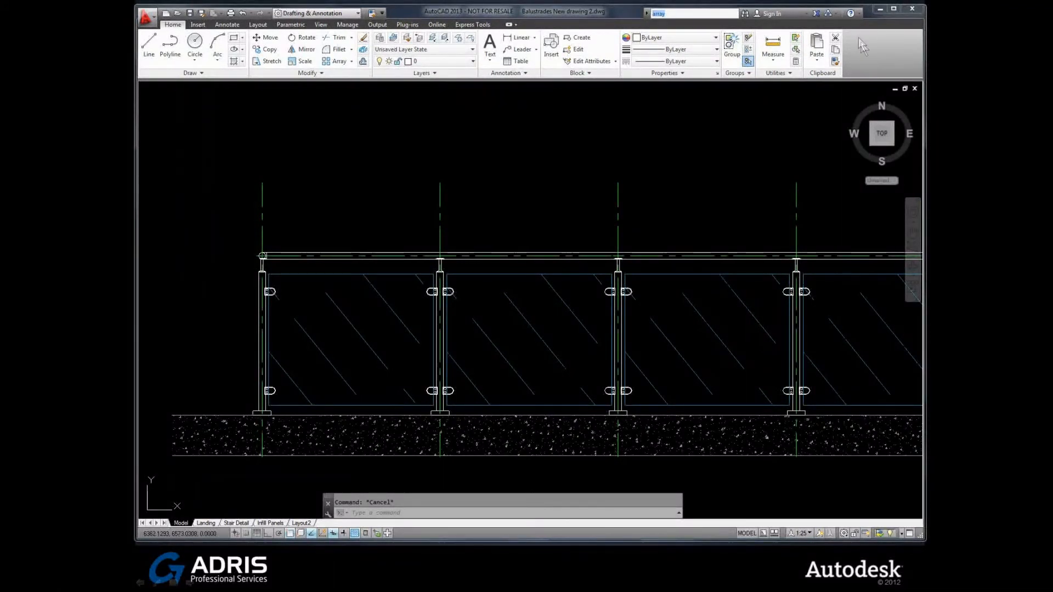
mouse_move(850, 14)
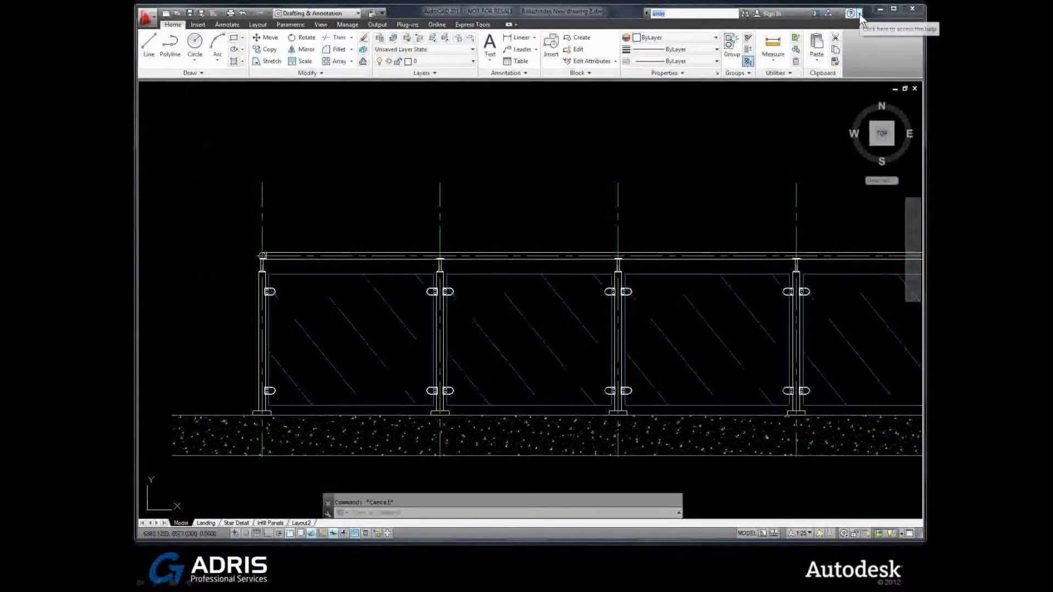
Drop down the Help menu showing options such as downloading offline help
left_click(849, 13)
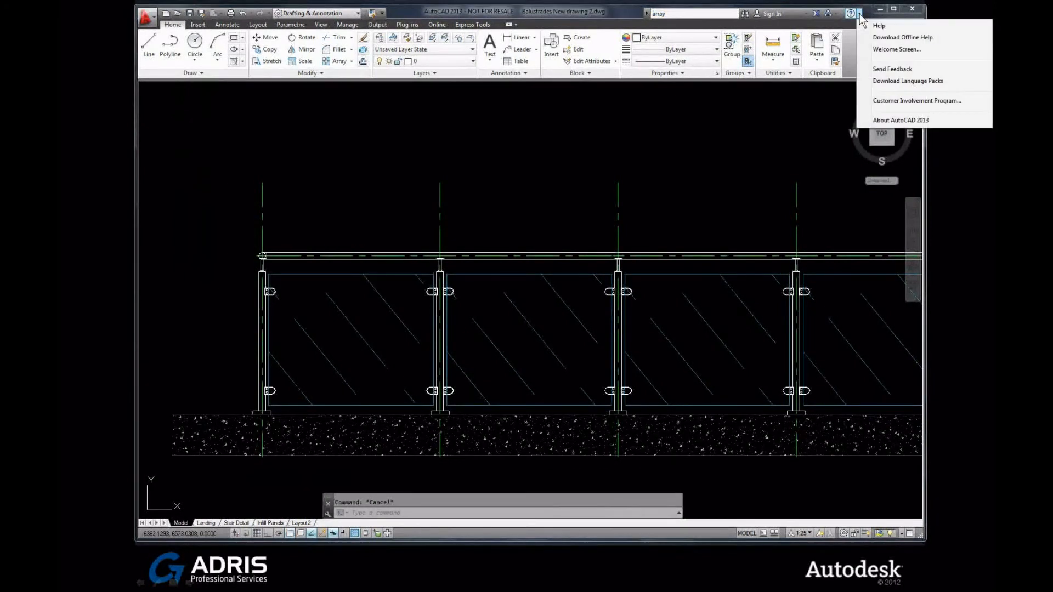
mouse_move(903, 37)
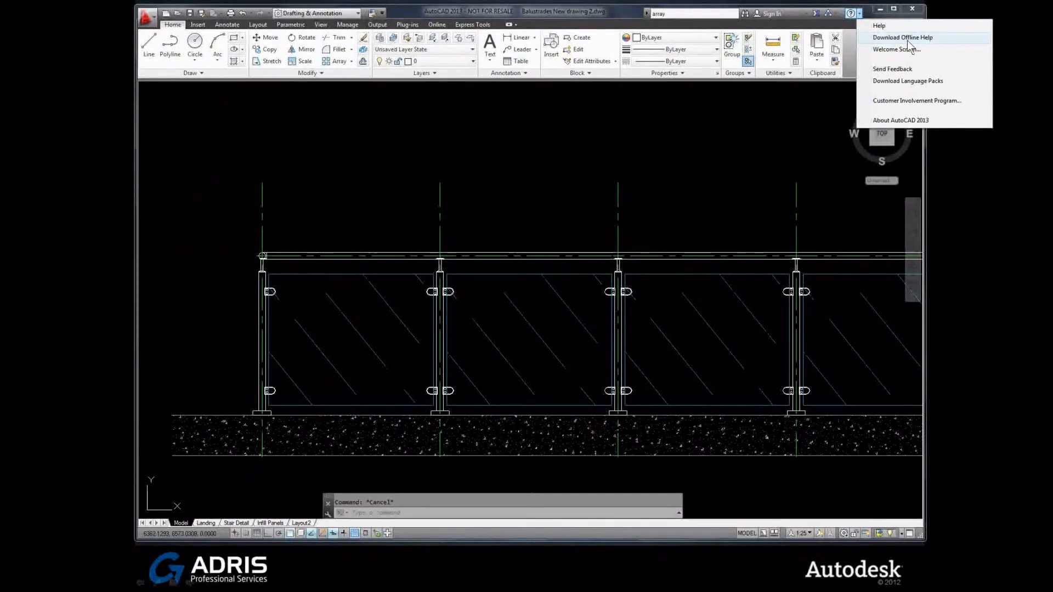
mouse_move(743, 133)
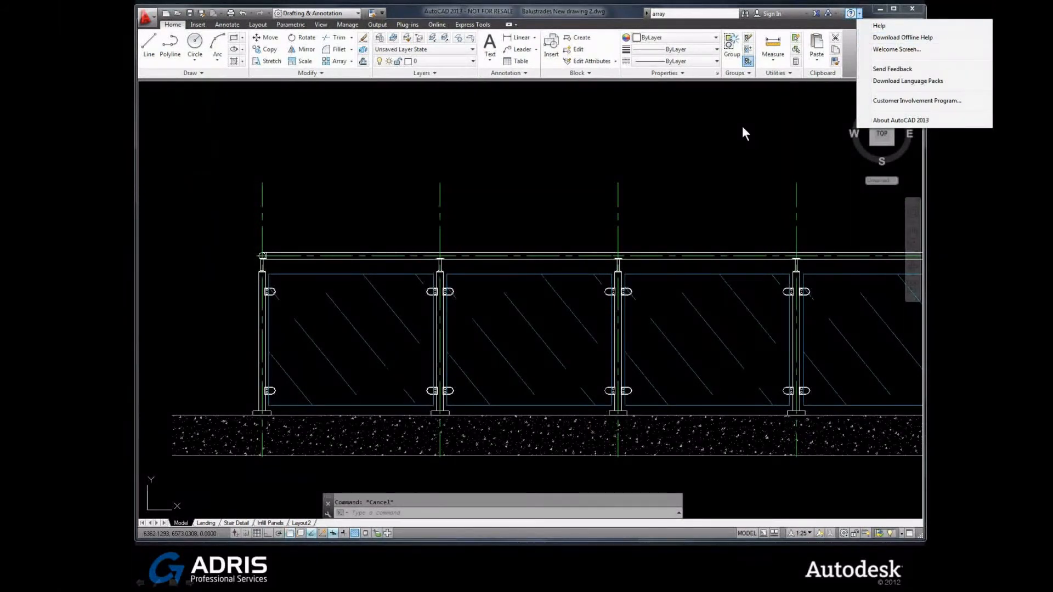